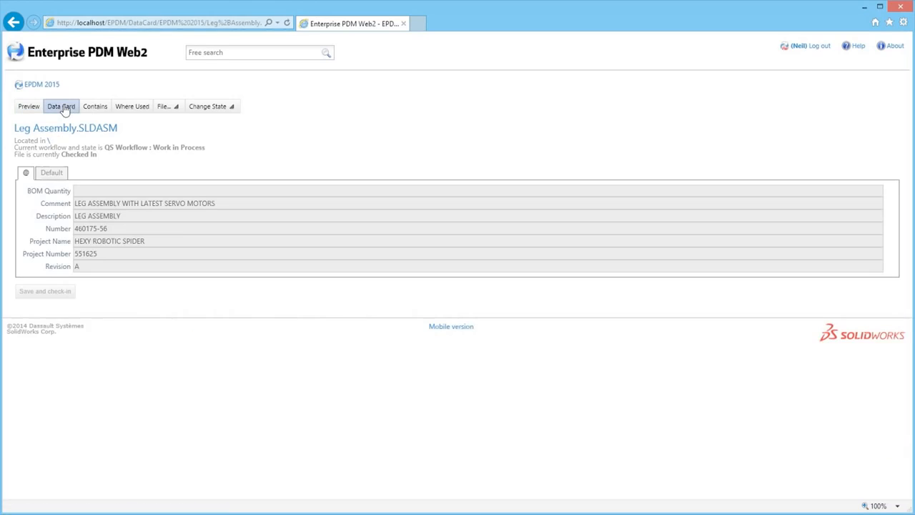
- View the Leg Assembly data card, then display Plastics nominal wall thickness by value in millimetres
click(95, 106)
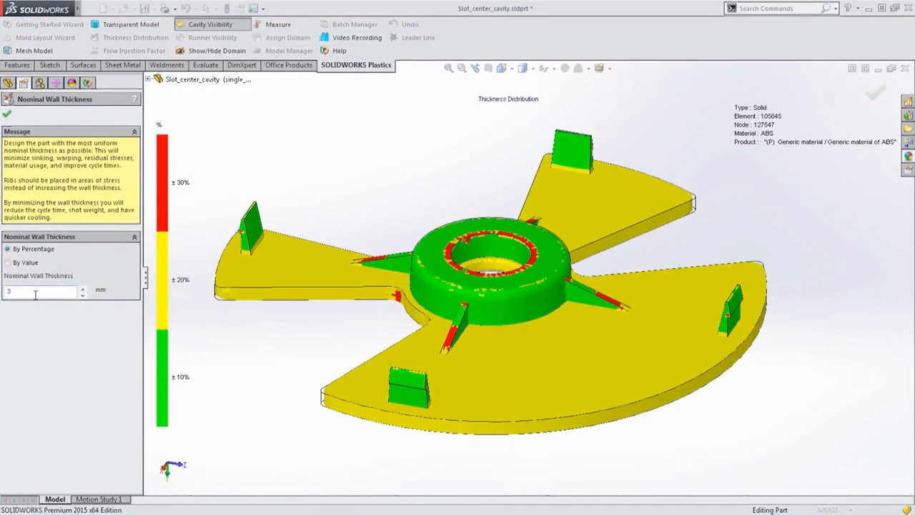
click(8, 263)
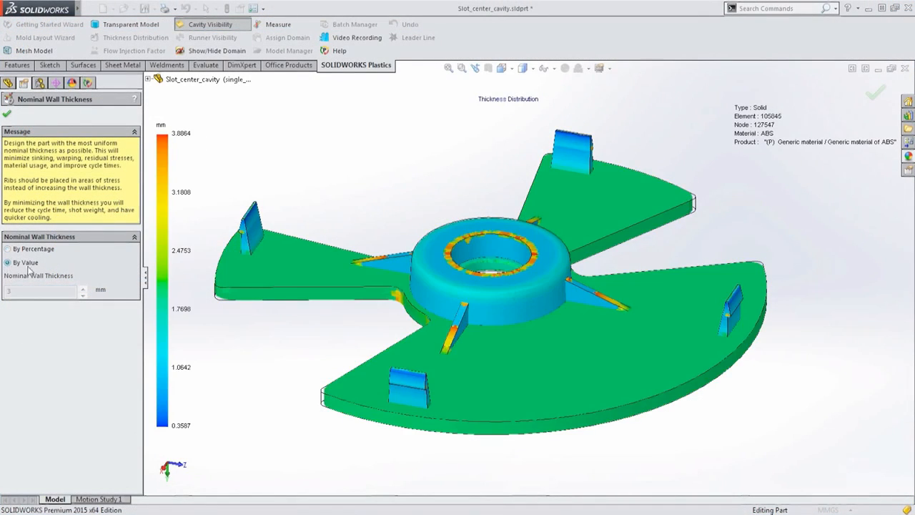